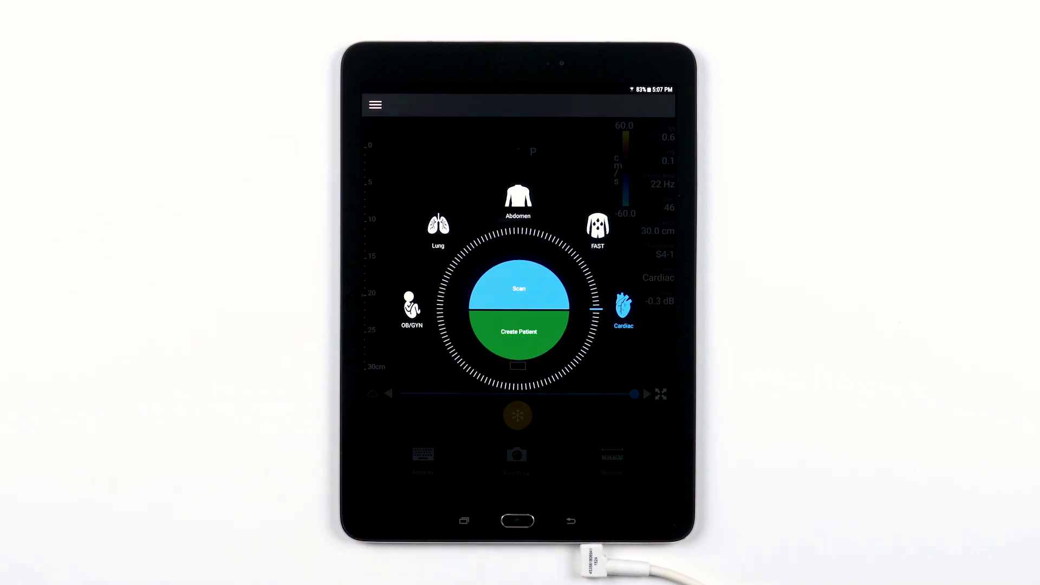
# Step: Choose the FAST exam, show the Saved Exams list, and reopen the main menu over it
pyautogui.click(375, 104)
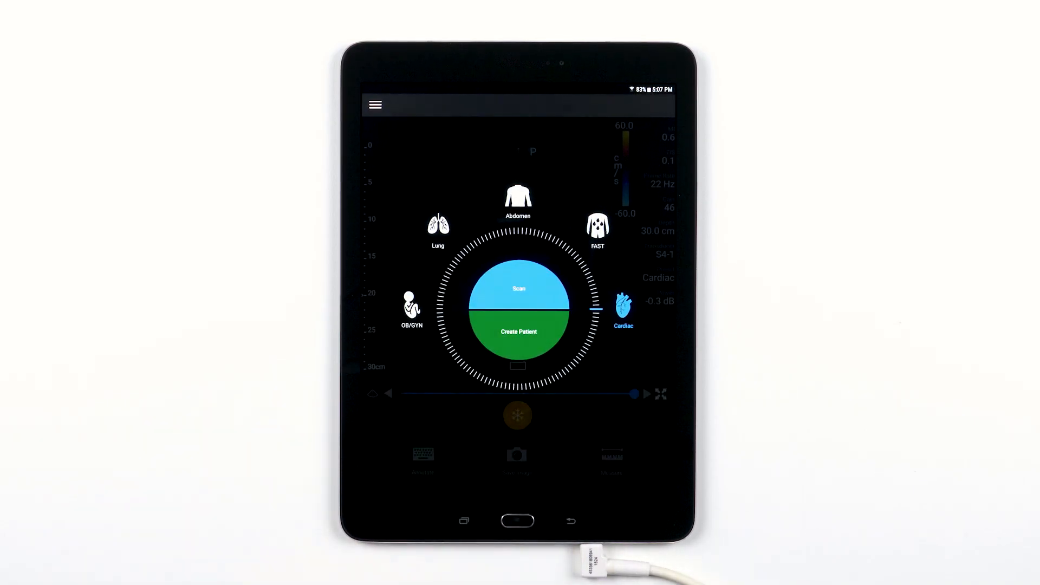
pyautogui.click(374, 104)
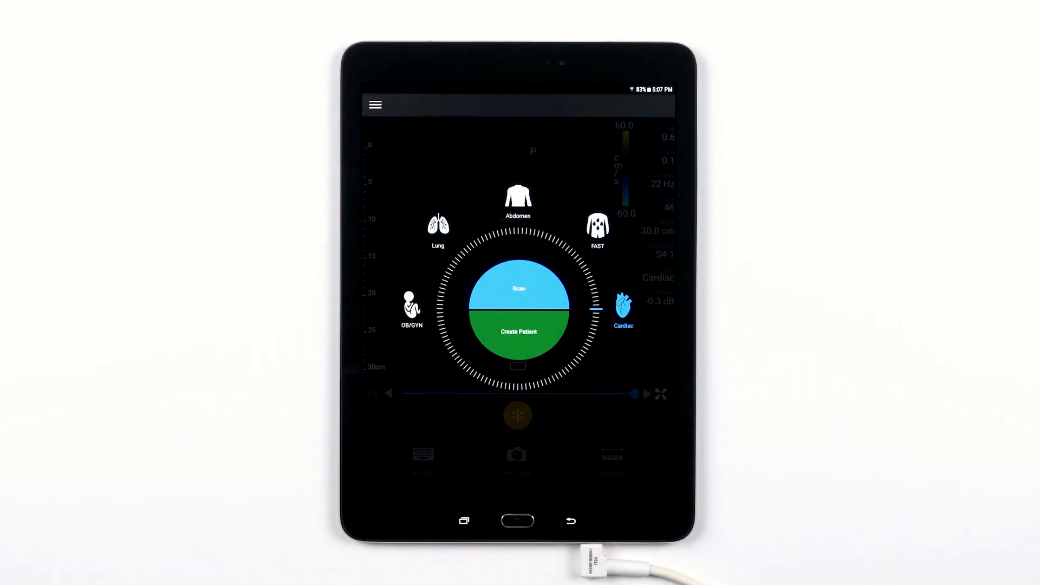
pyautogui.click(518, 331)
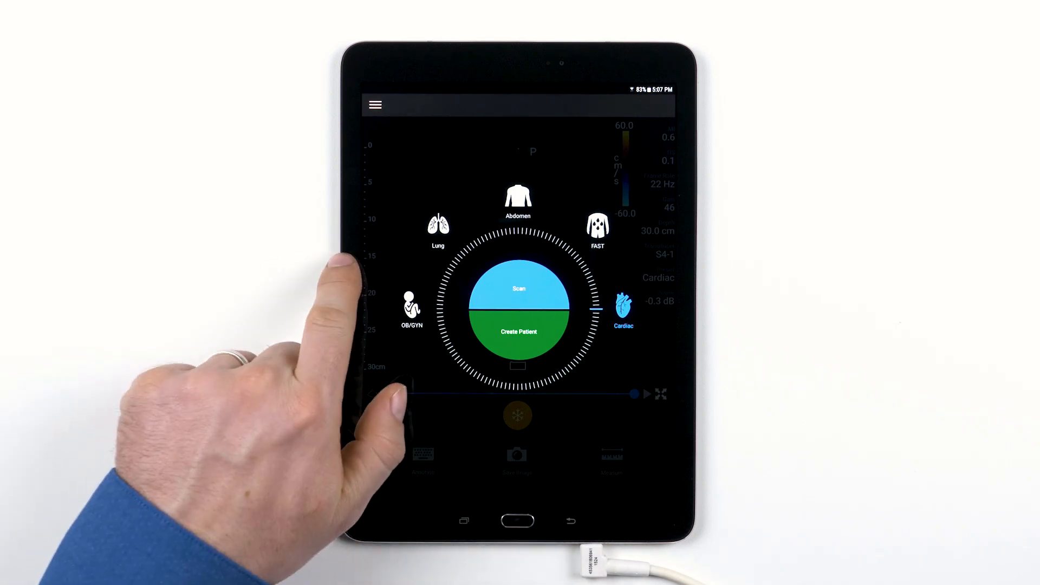
pyautogui.click(375, 104)
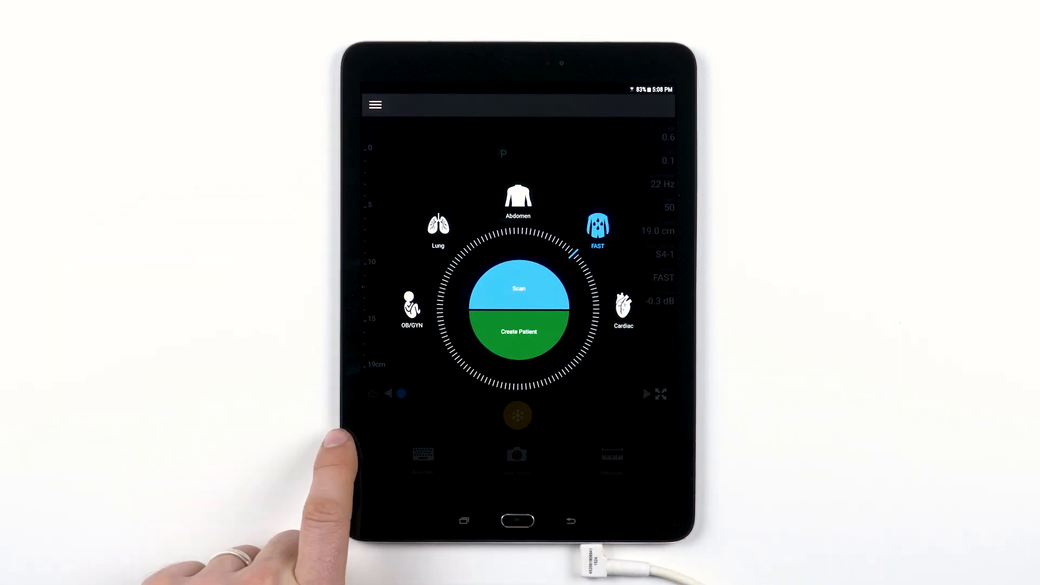
pyautogui.click(375, 104)
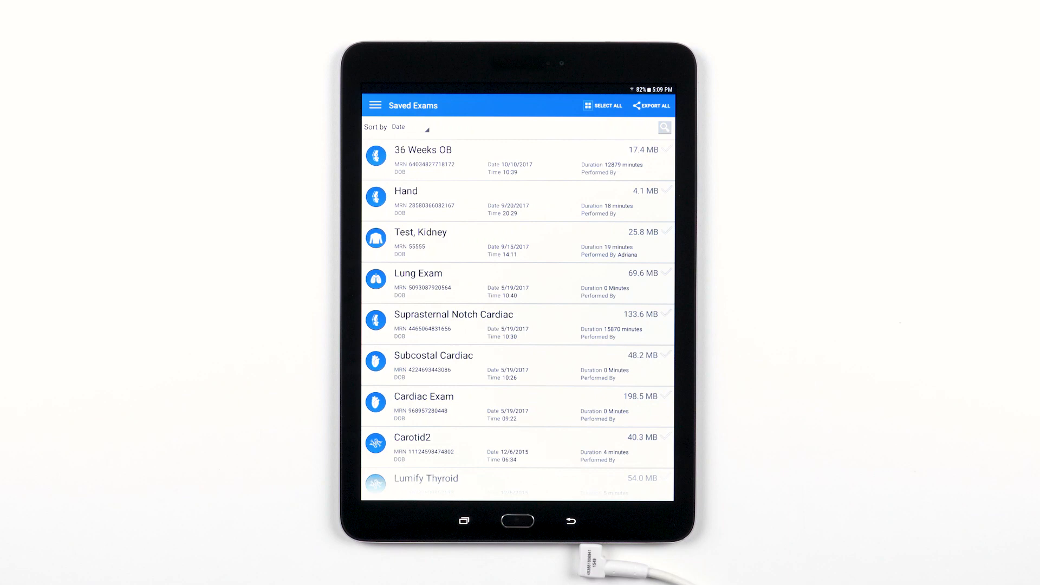
pyautogui.click(373, 105)
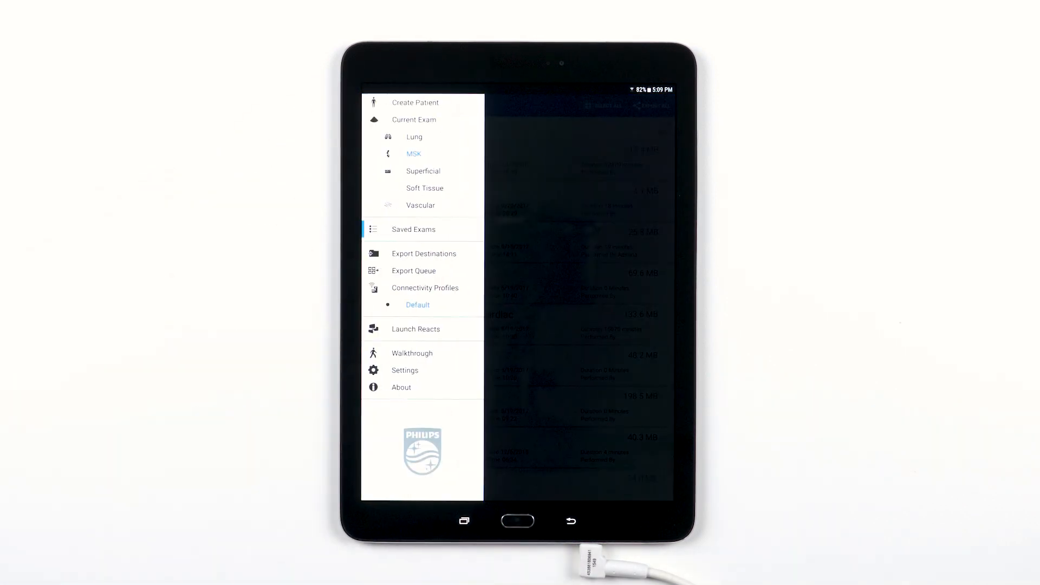
# Step: Switch to the Current Exam screen from the side menu and point out Launch Reacts
pyautogui.click(424, 254)
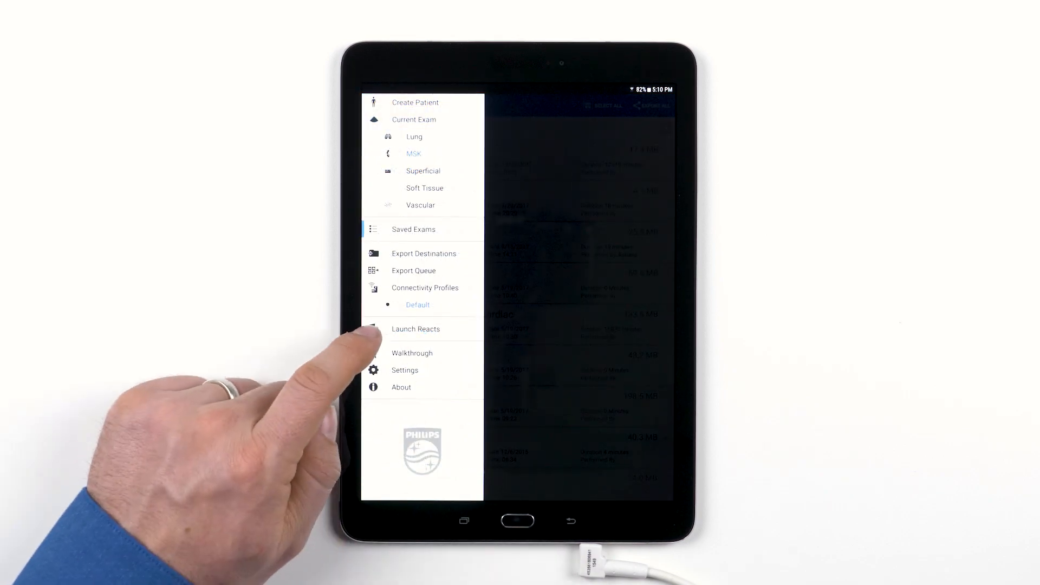
pyautogui.click(415, 329)
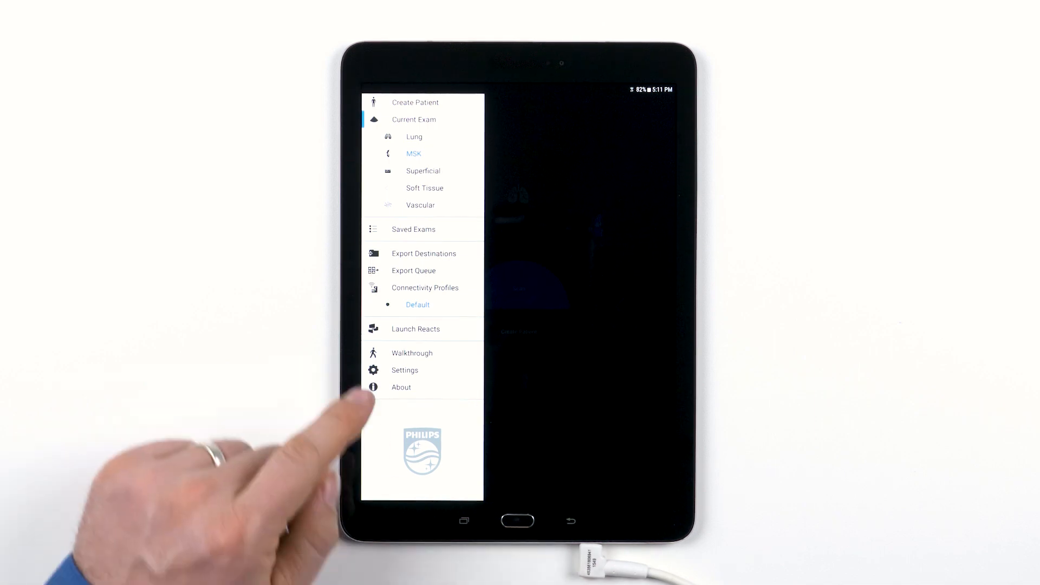
pyautogui.click(411, 352)
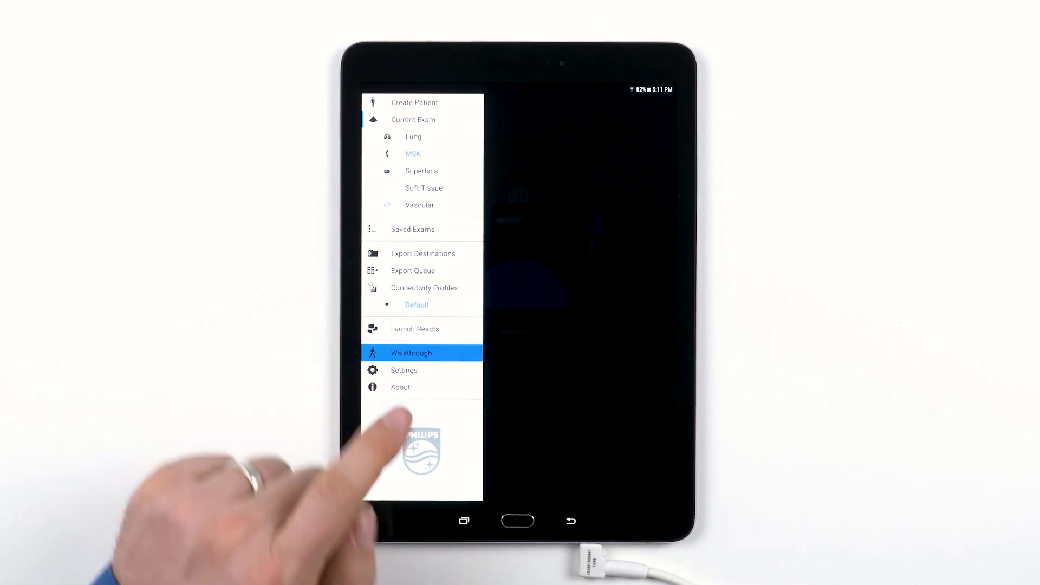
pyautogui.click(411, 352)
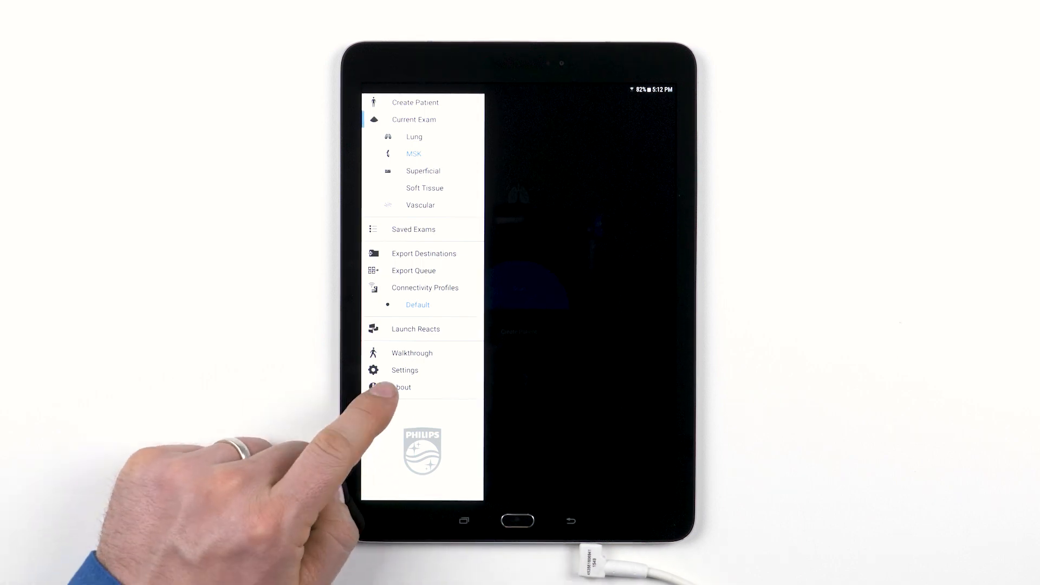
# Step: View the About page's software and transducer details, then return to the exam-selection dial
pyautogui.click(400, 386)
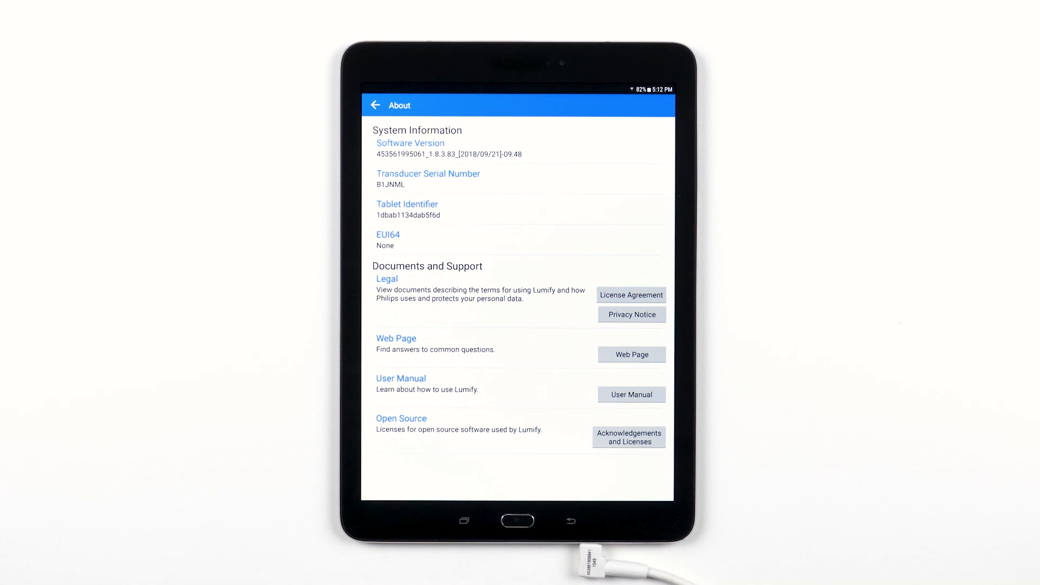
pyautogui.click(376, 105)
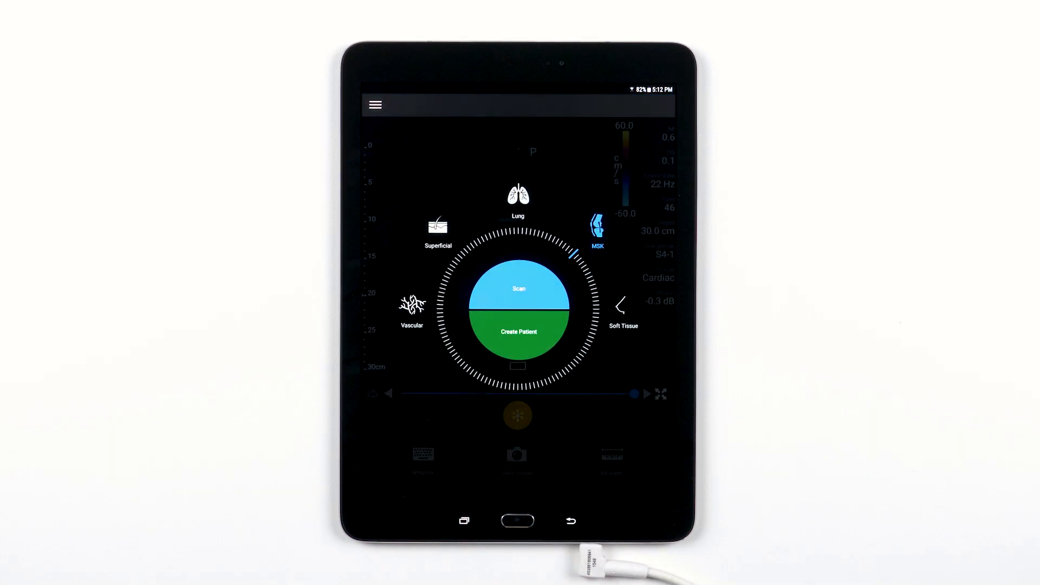